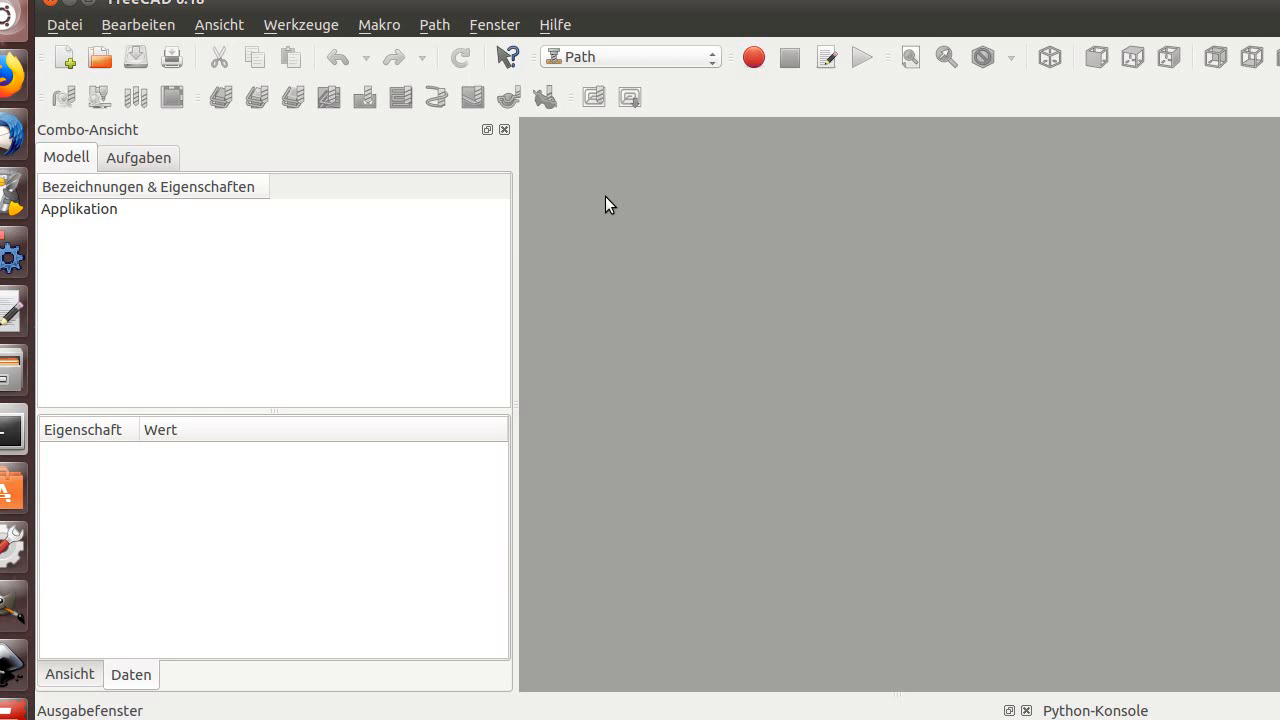
{"action": "mouse_move", "coordinate": [1035, 245]}
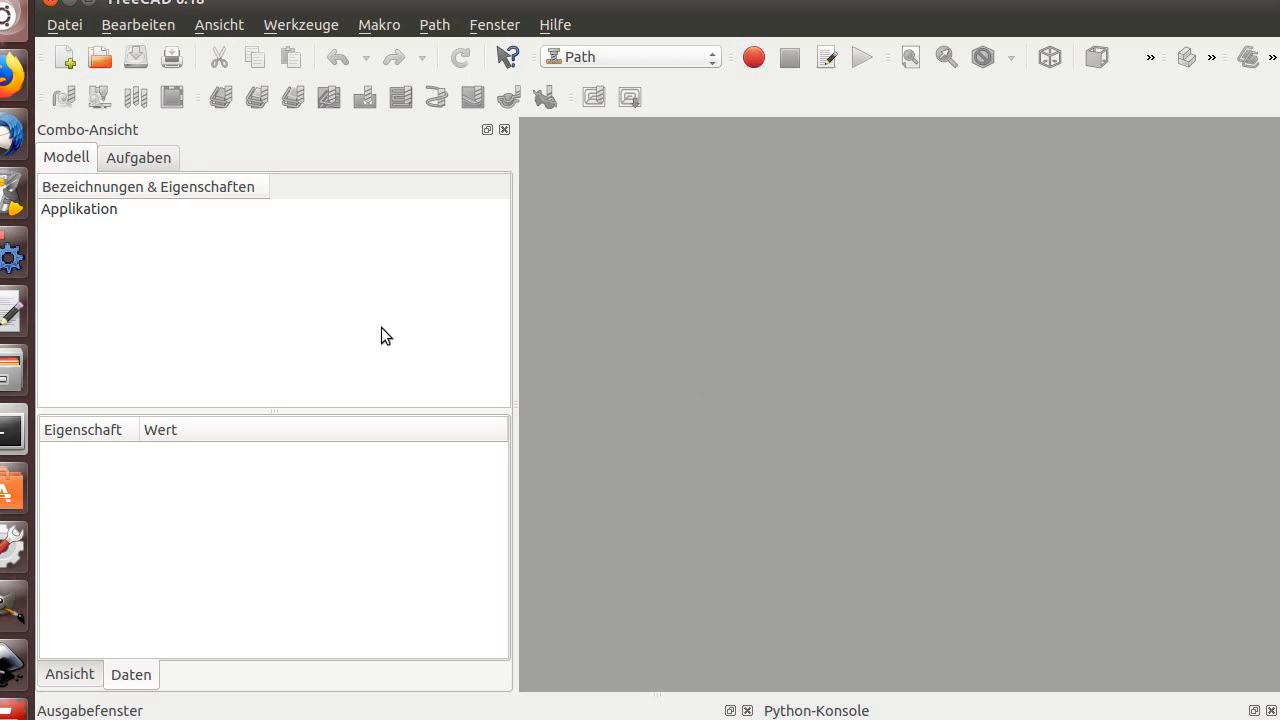
- Open the 0_sculp_venus project and select the Job's Base-Solid to view its properties
{"action": "left_click", "coordinate": [64, 24]}
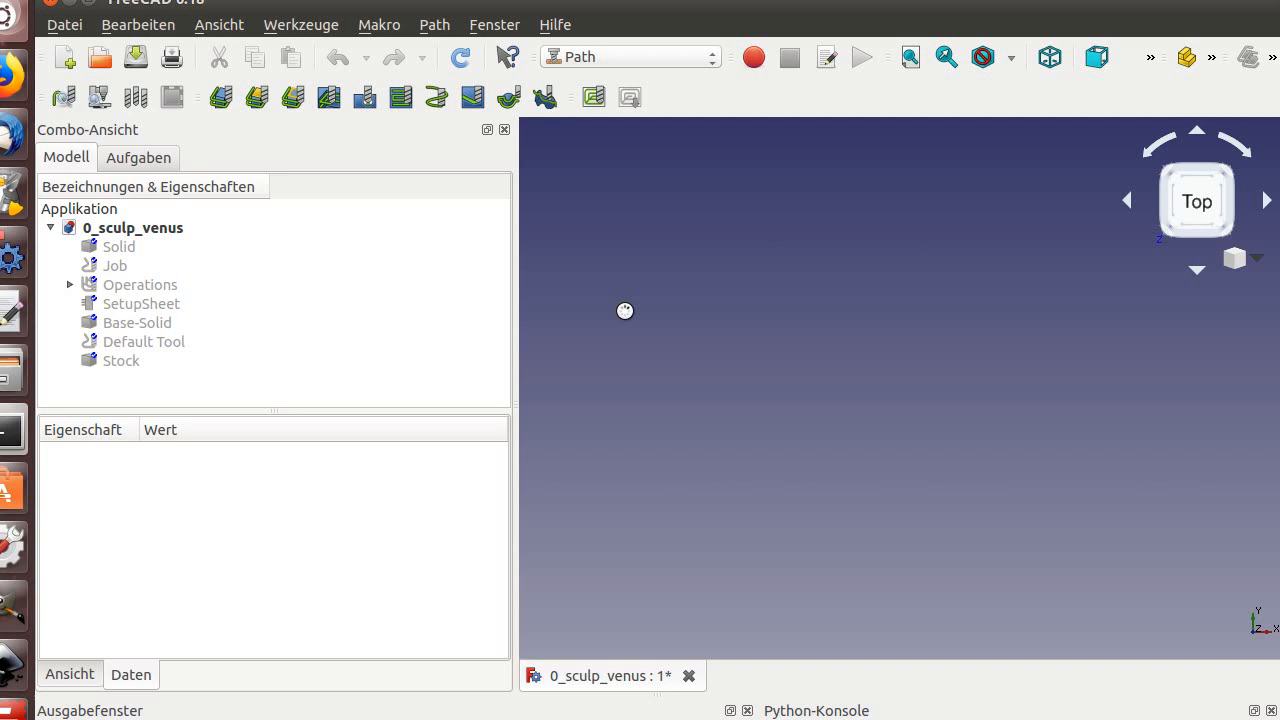
{"action": "mouse_move", "coordinate": [626, 310]}
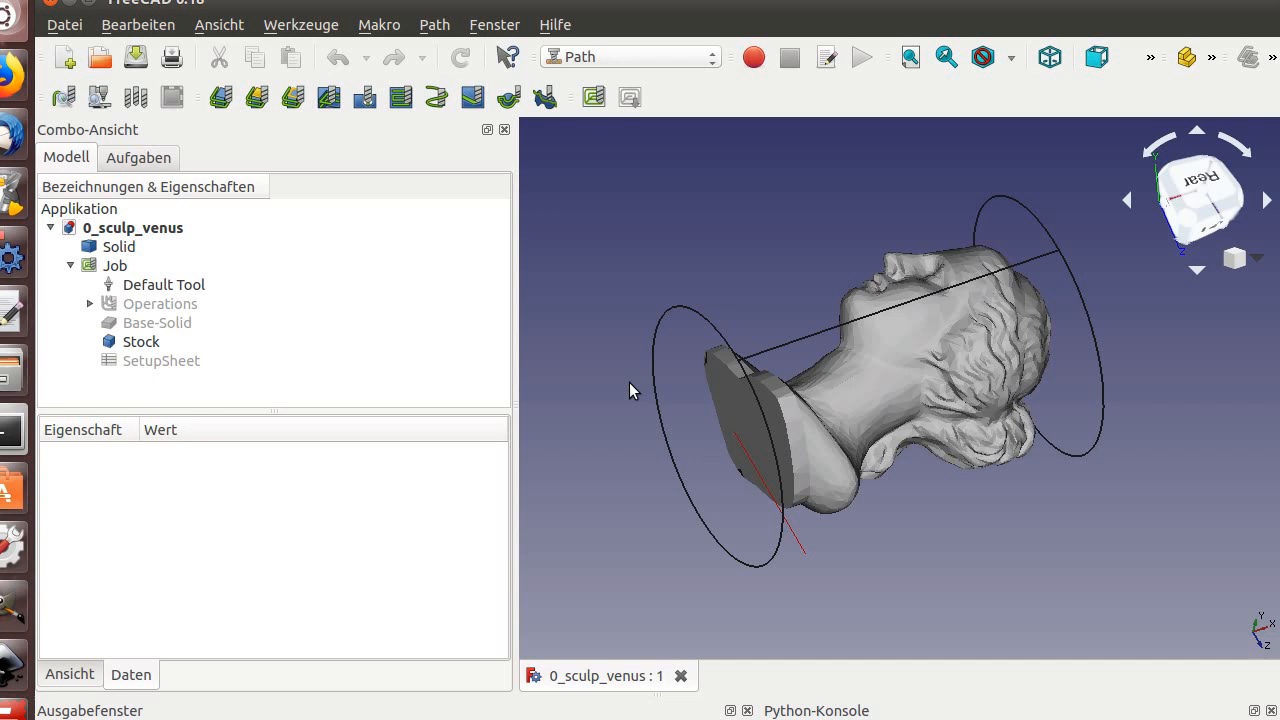
{"action": "mouse_move", "coordinate": [813, 402]}
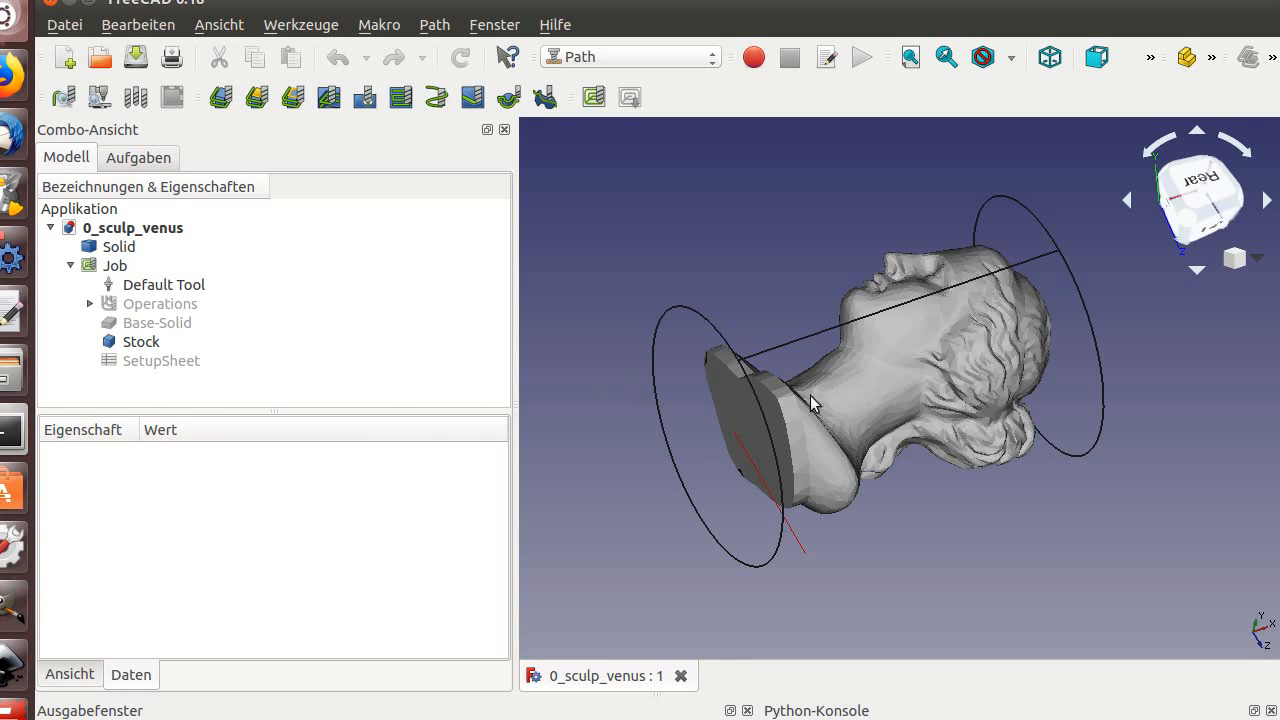
{"action": "mouse_move", "coordinate": [725, 362]}
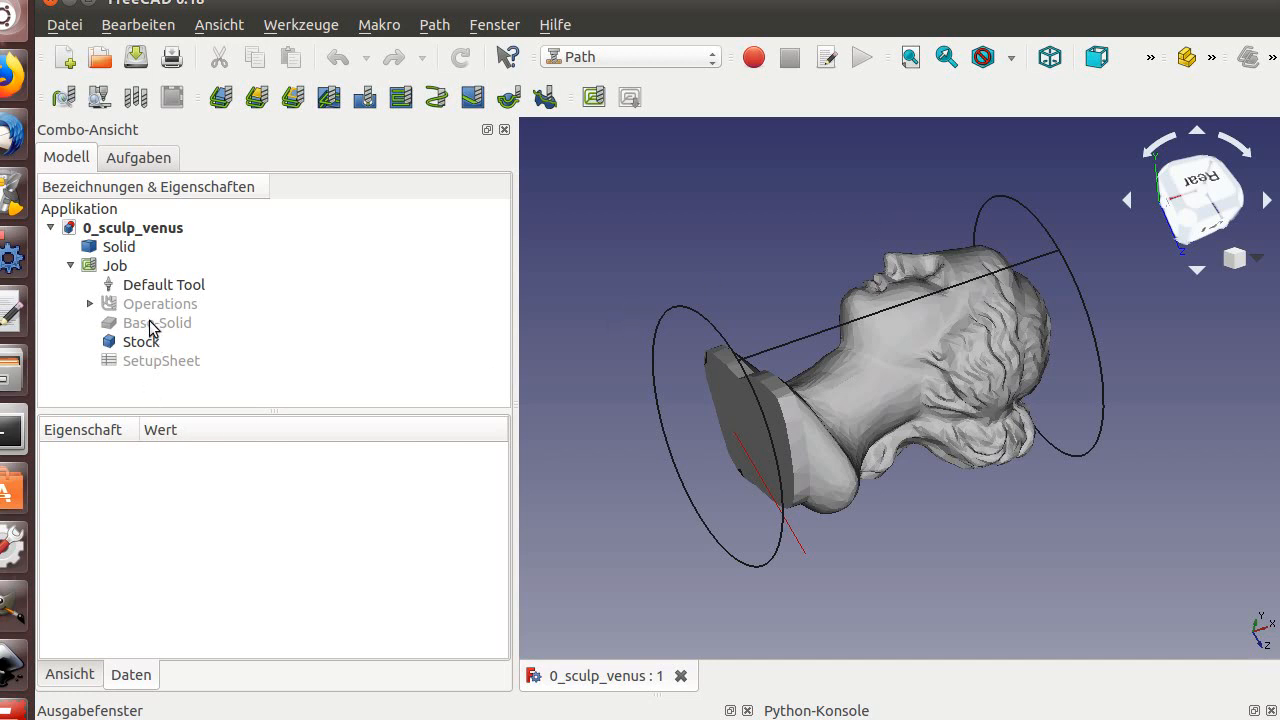
{"action": "left_click", "coordinate": [155, 322]}
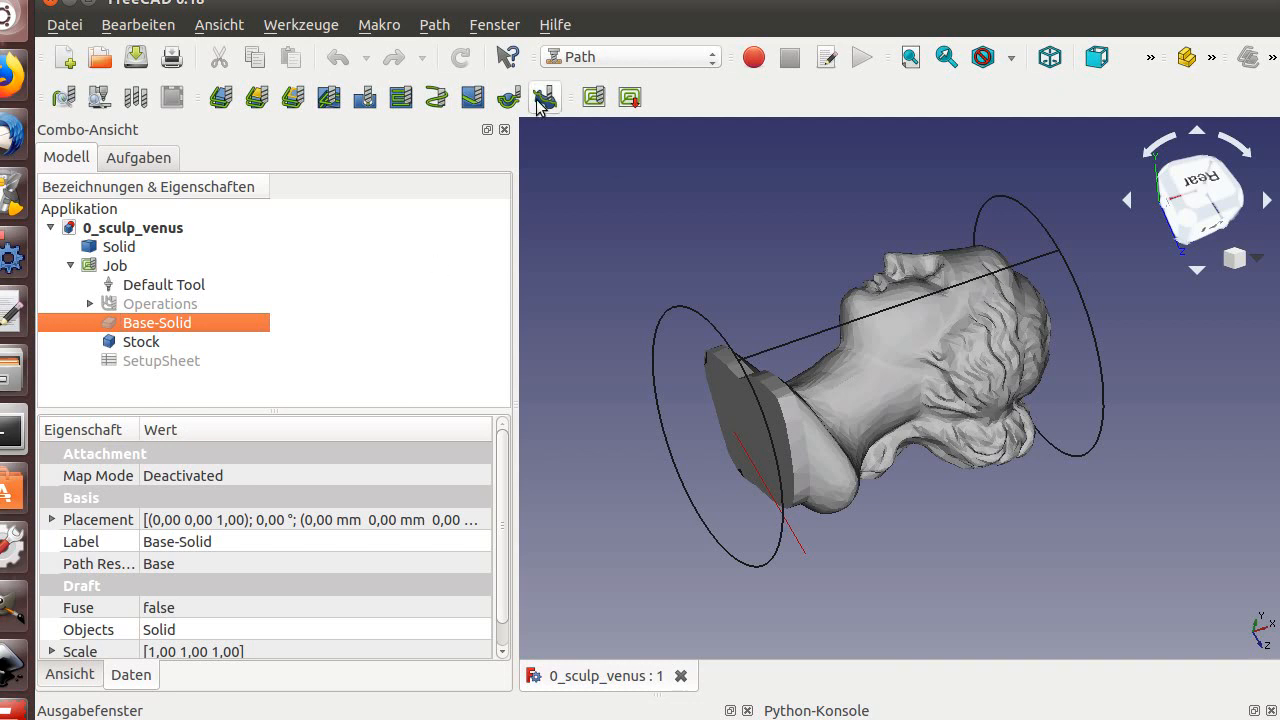
- Add a Sculp operation, opening its task panel with Rotation Axis AxisA
{"action": "left_click", "coordinate": [434, 24]}
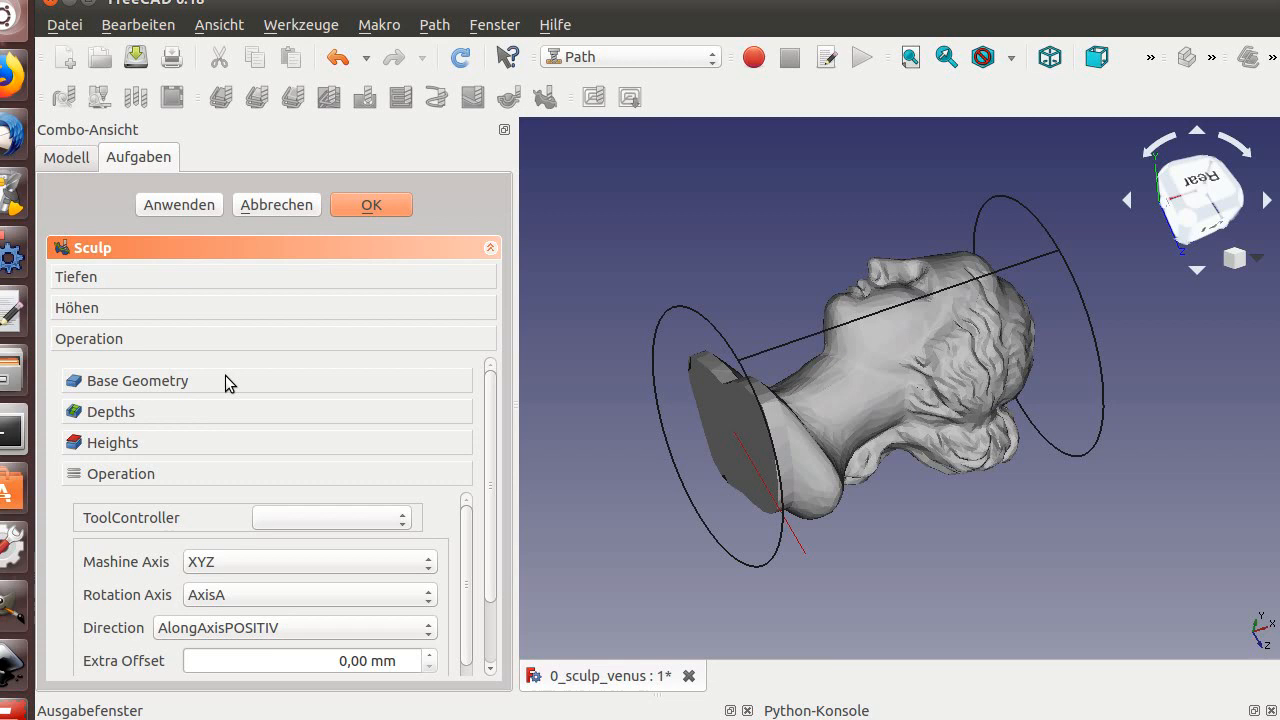
{"action": "mouse_move", "coordinate": [258, 360]}
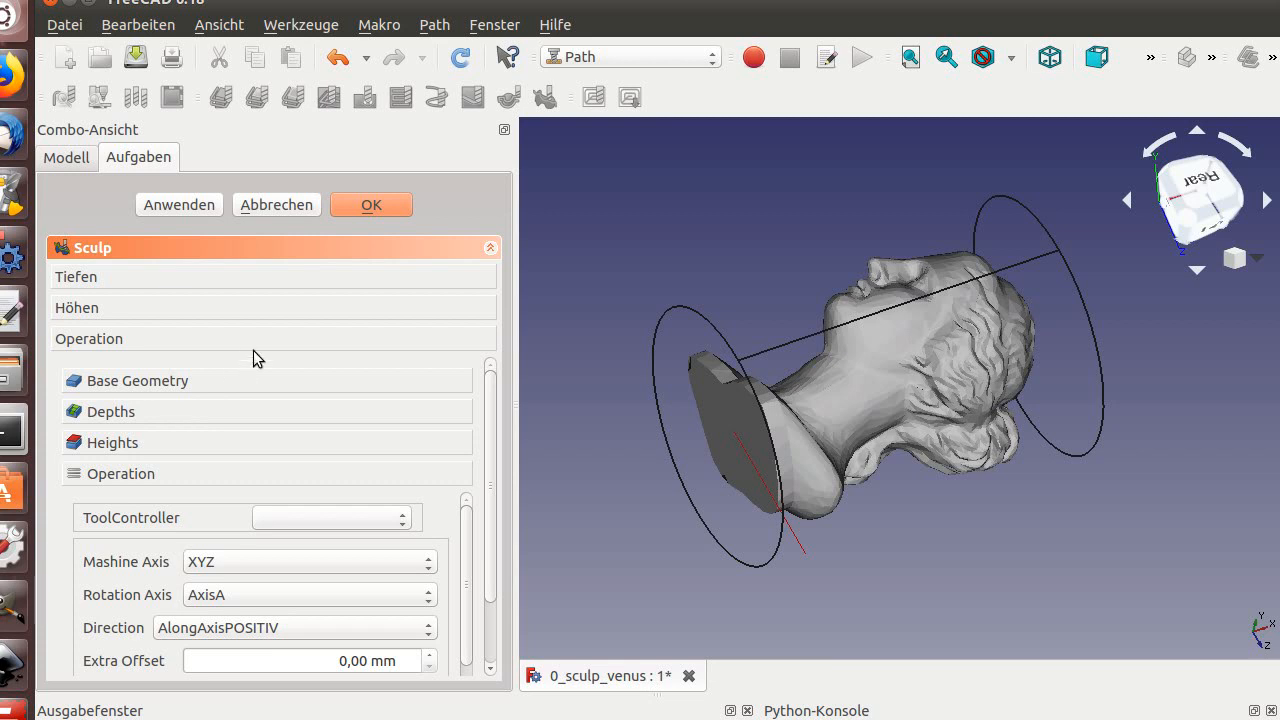
{"action": "mouse_move", "coordinate": [299, 371]}
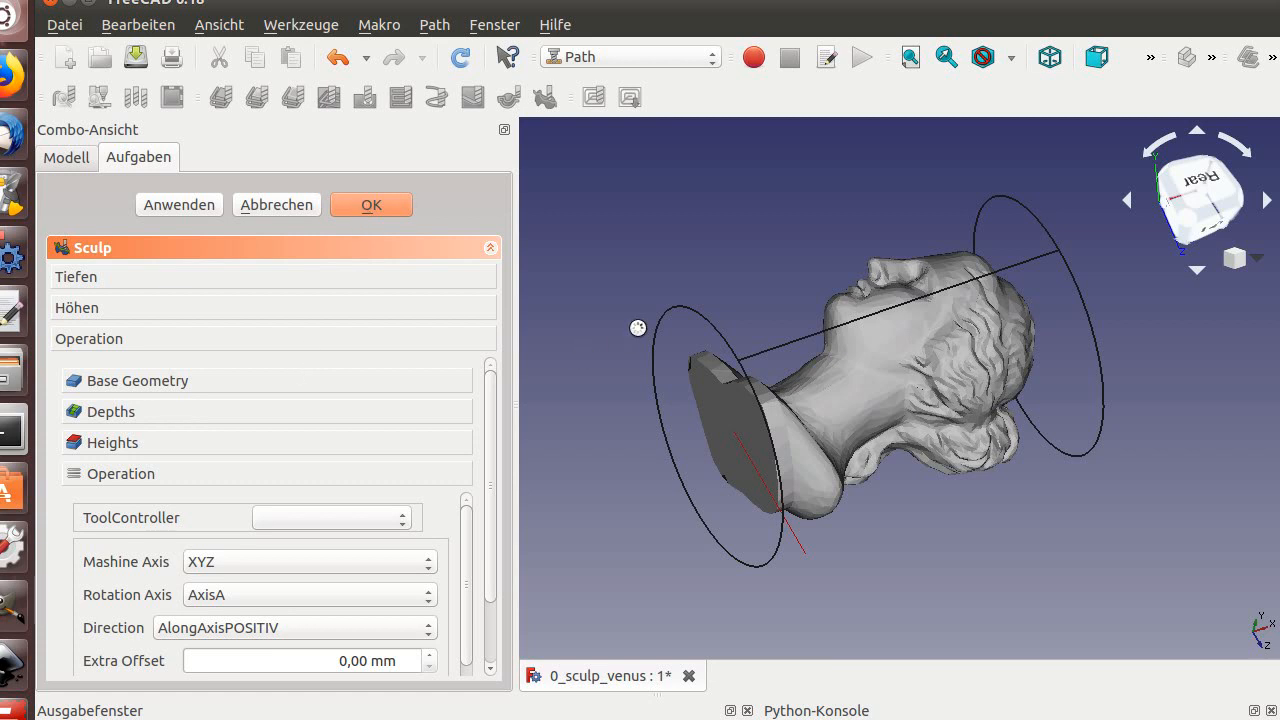
- Accept the Sculp settings and orbit the view to inspect the rotary toolpath
{"action": "left_click", "coordinate": [371, 204]}
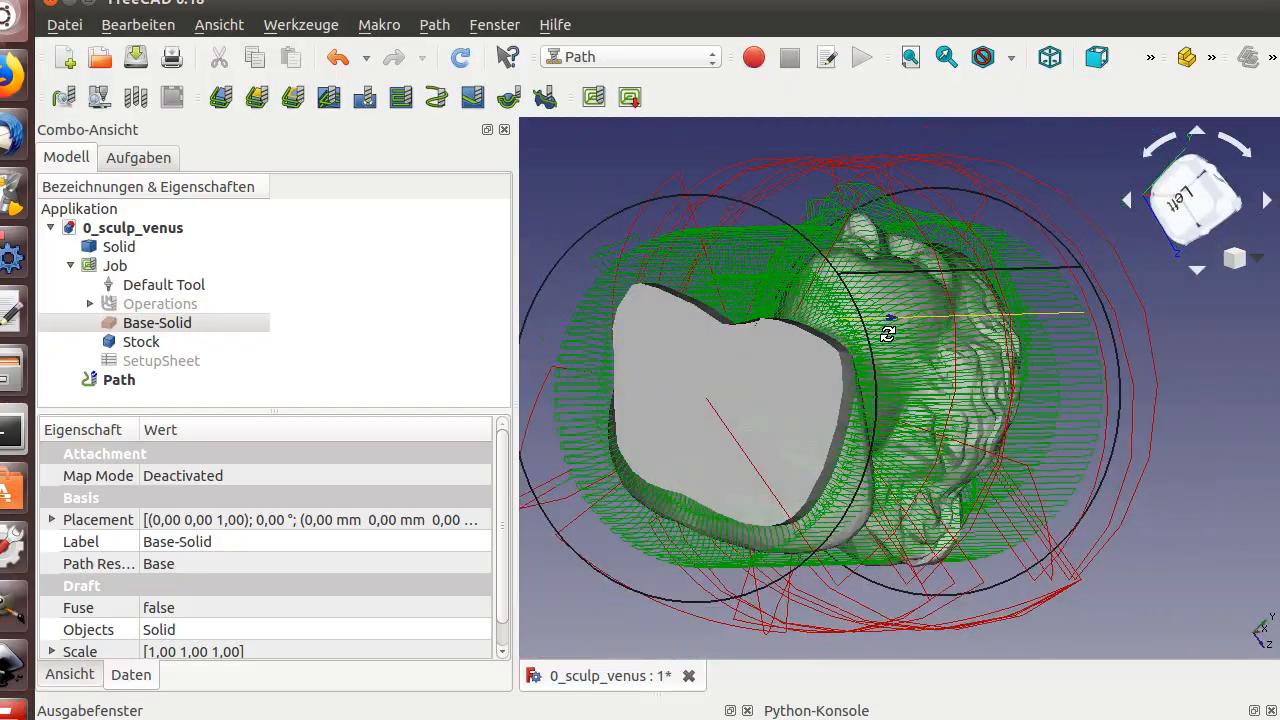
{"action": "left_click_drag", "start_coordinate": [885, 335], "coordinate": [912, 422]}
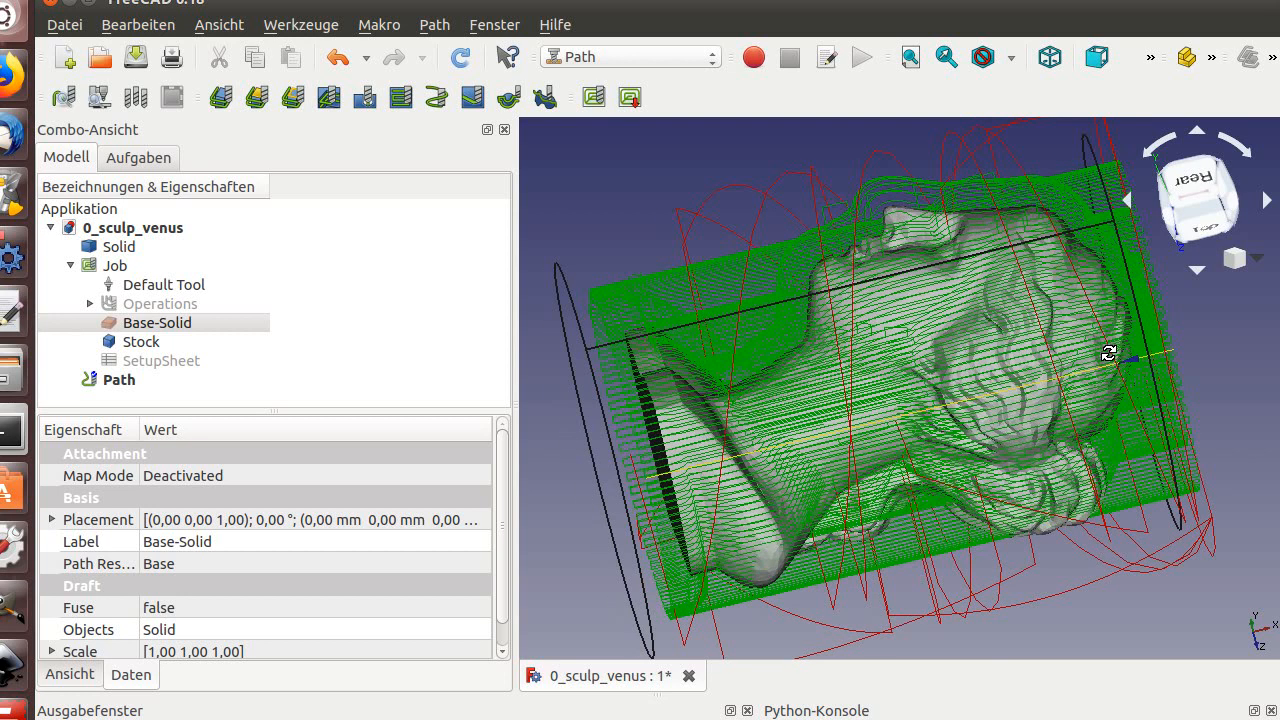
{"action": "mouse_move", "coordinate": [1165, 310]}
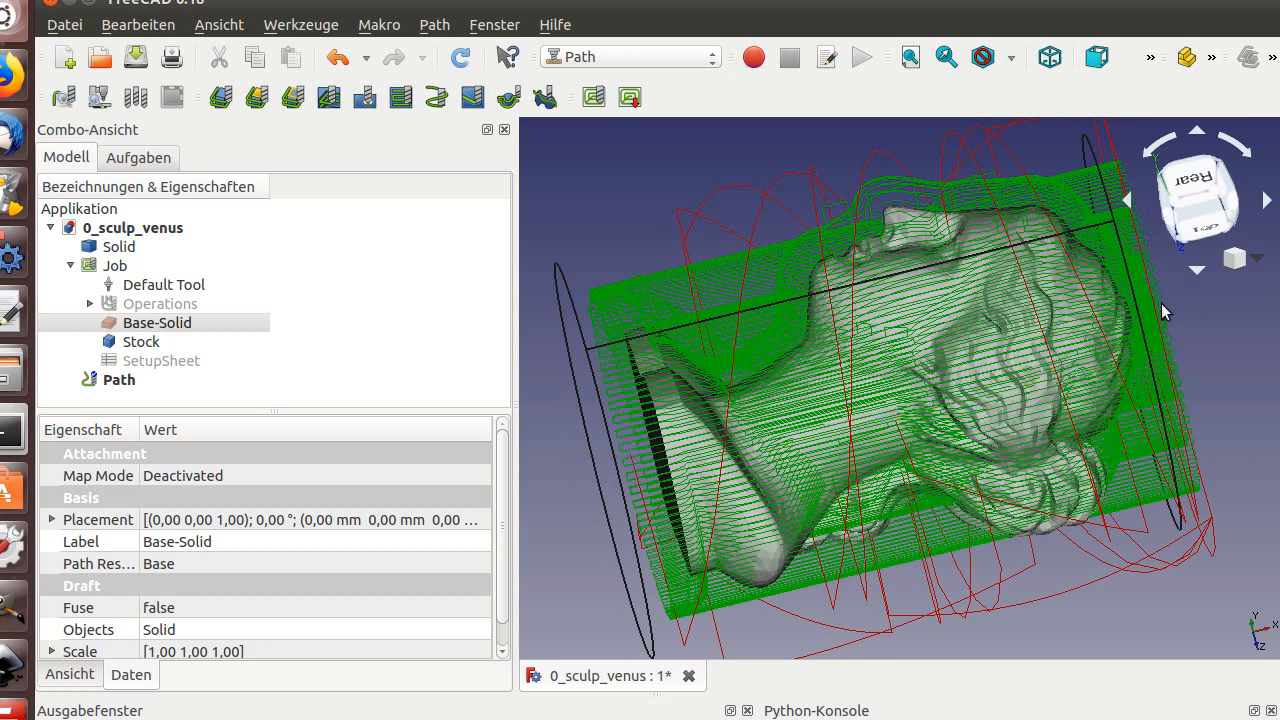
{"action": "left_click_drag", "start_coordinate": [1160, 310], "coordinate": [980, 348]}
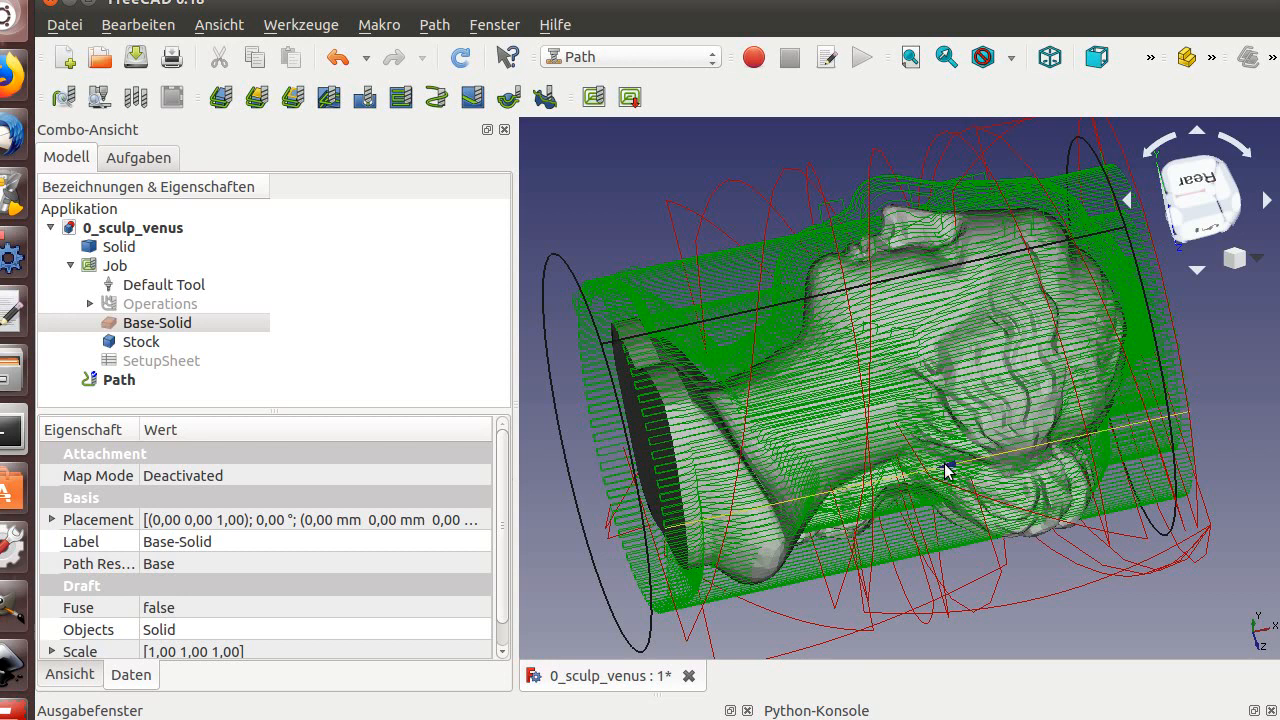
{"action": "left_click", "coordinate": [218, 24]}
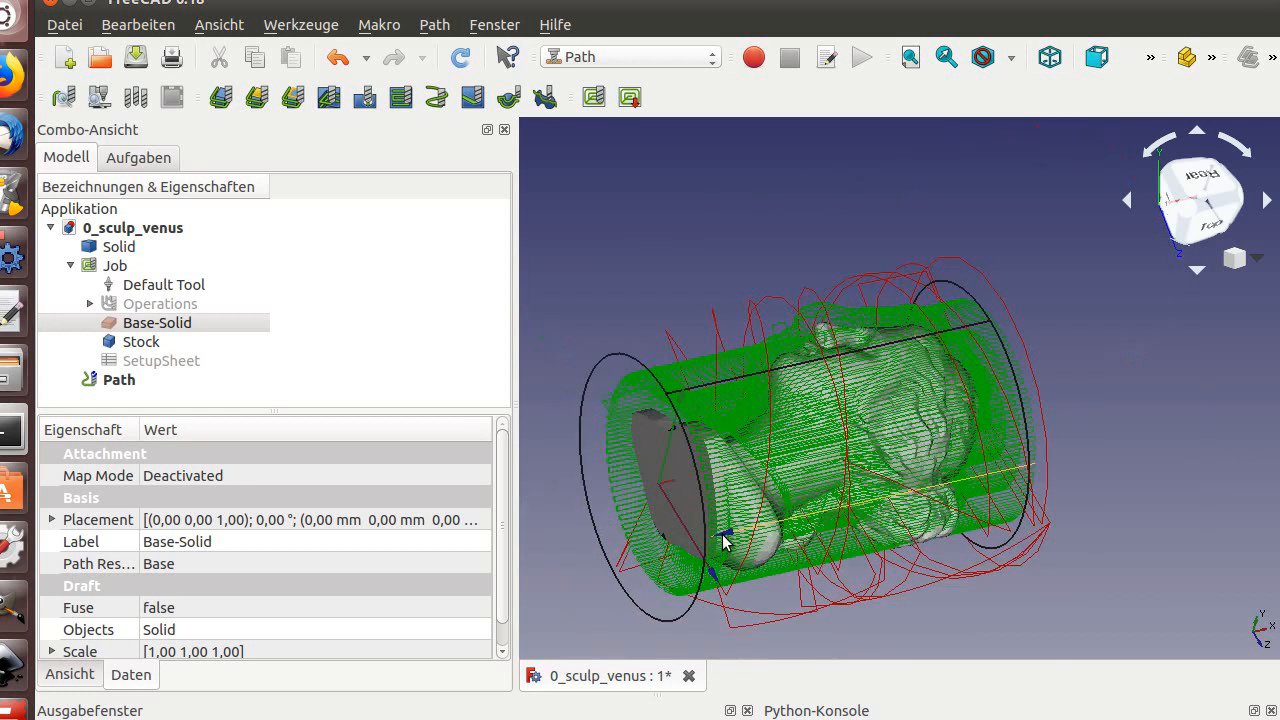
{"action": "left_click_drag", "start_coordinate": [725, 540], "coordinate": [800, 490]}
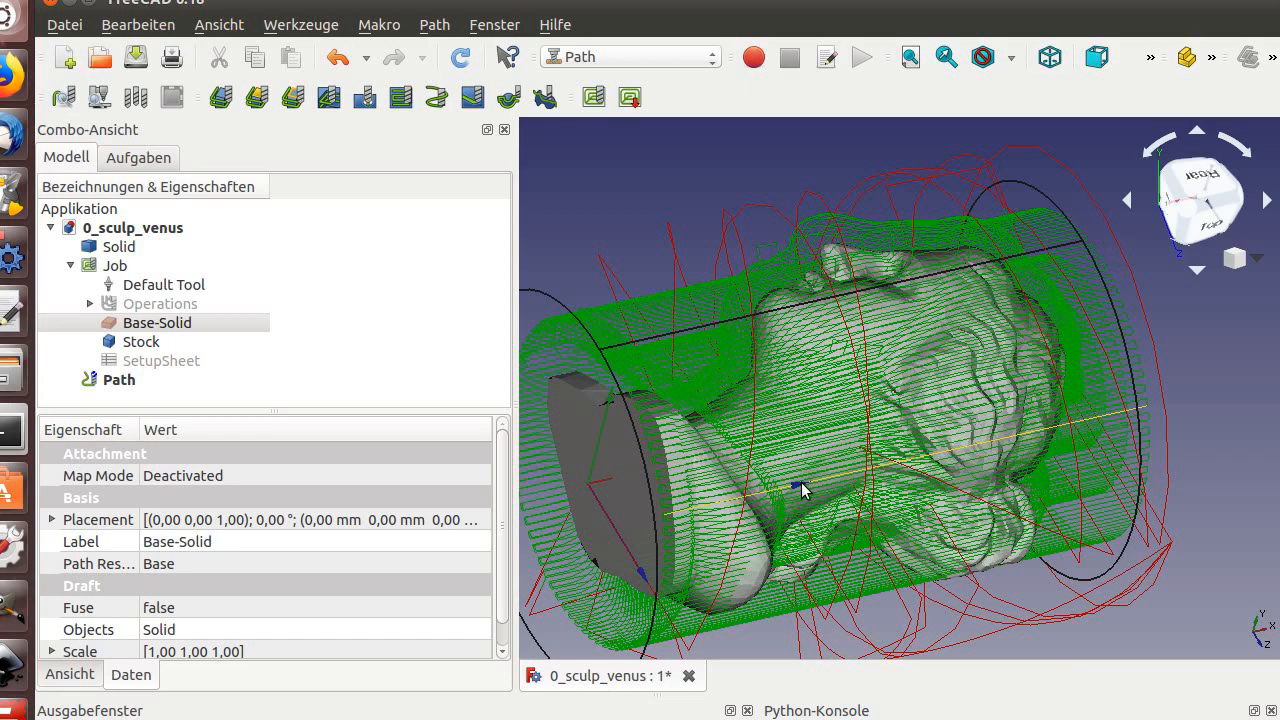
{"action": "mouse_move", "coordinate": [812, 488]}
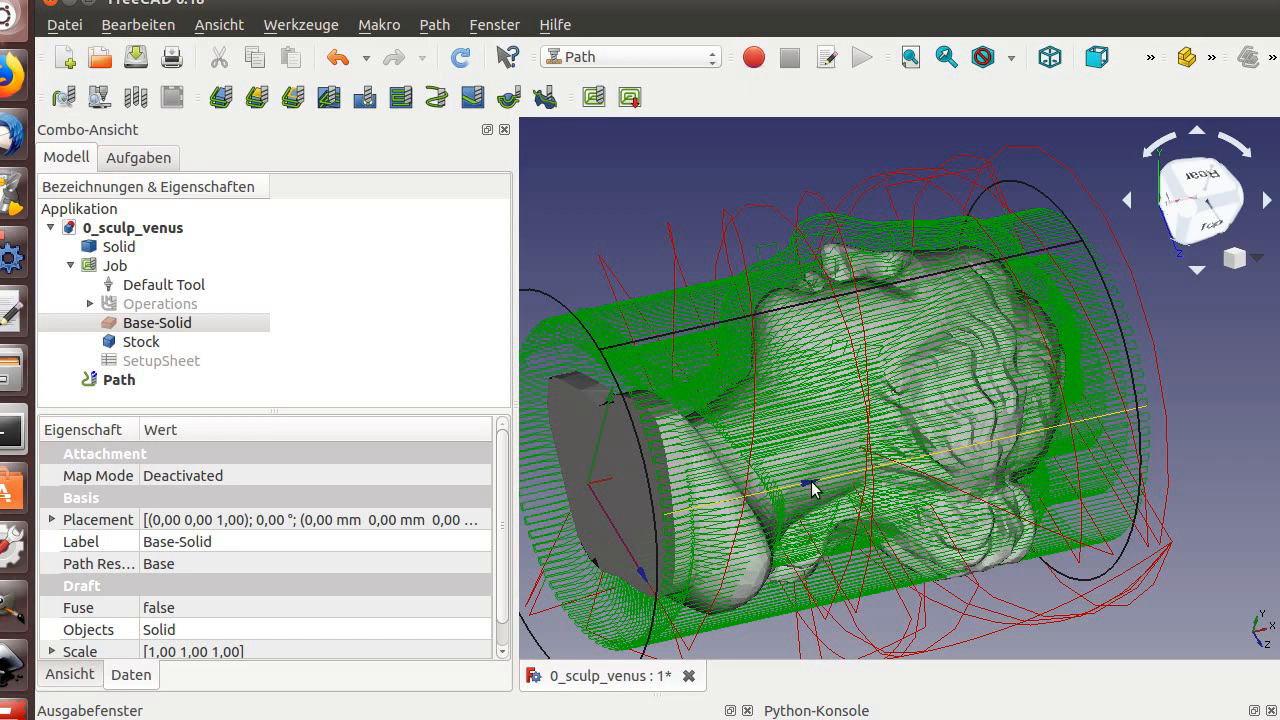
{"action": "left_click_drag", "start_coordinate": [810, 487], "coordinate": [865, 458]}
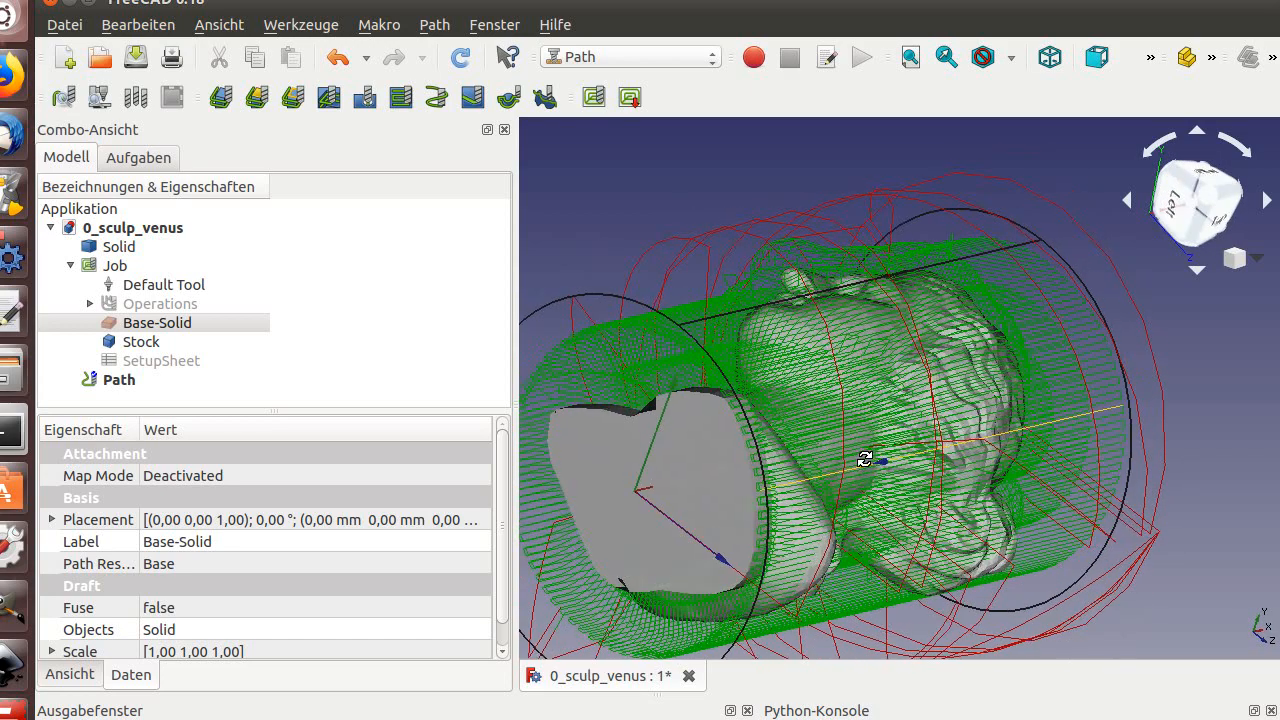
{"action": "left_click_drag", "start_coordinate": [860, 460], "coordinate": [620, 450]}
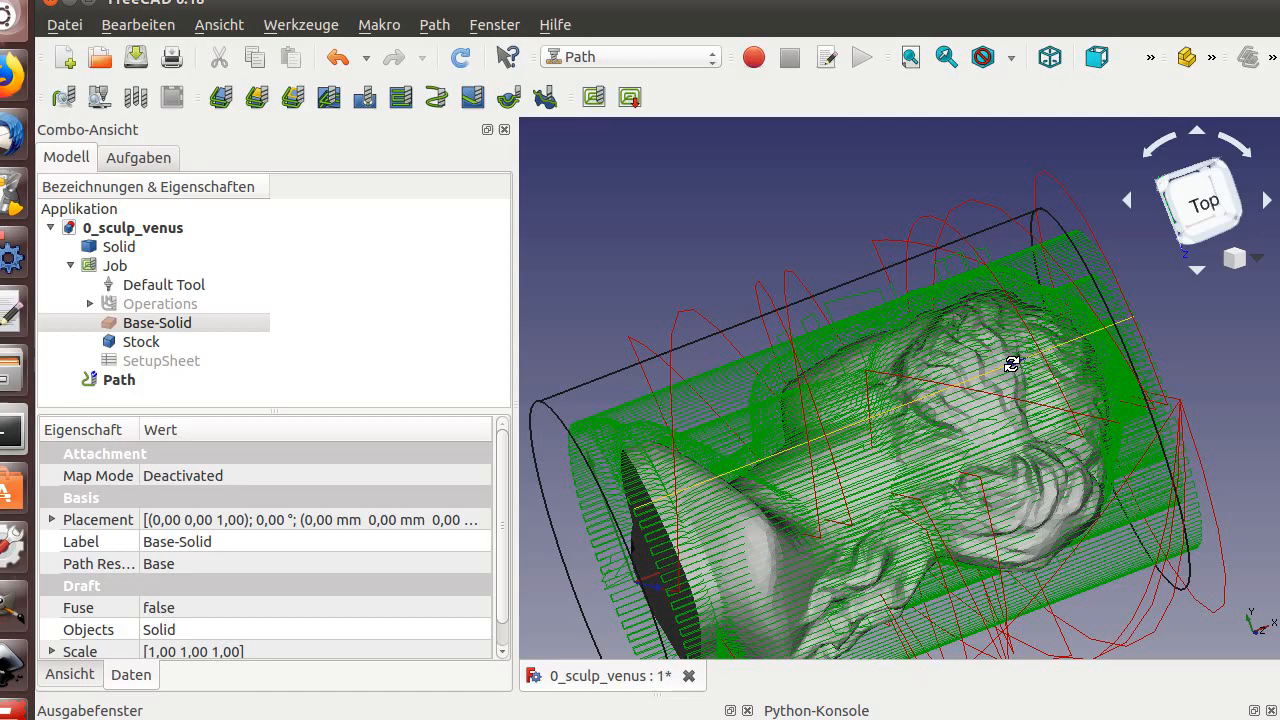
{"action": "left_click_drag", "start_coordinate": [1010, 363], "coordinate": [1040, 453]}
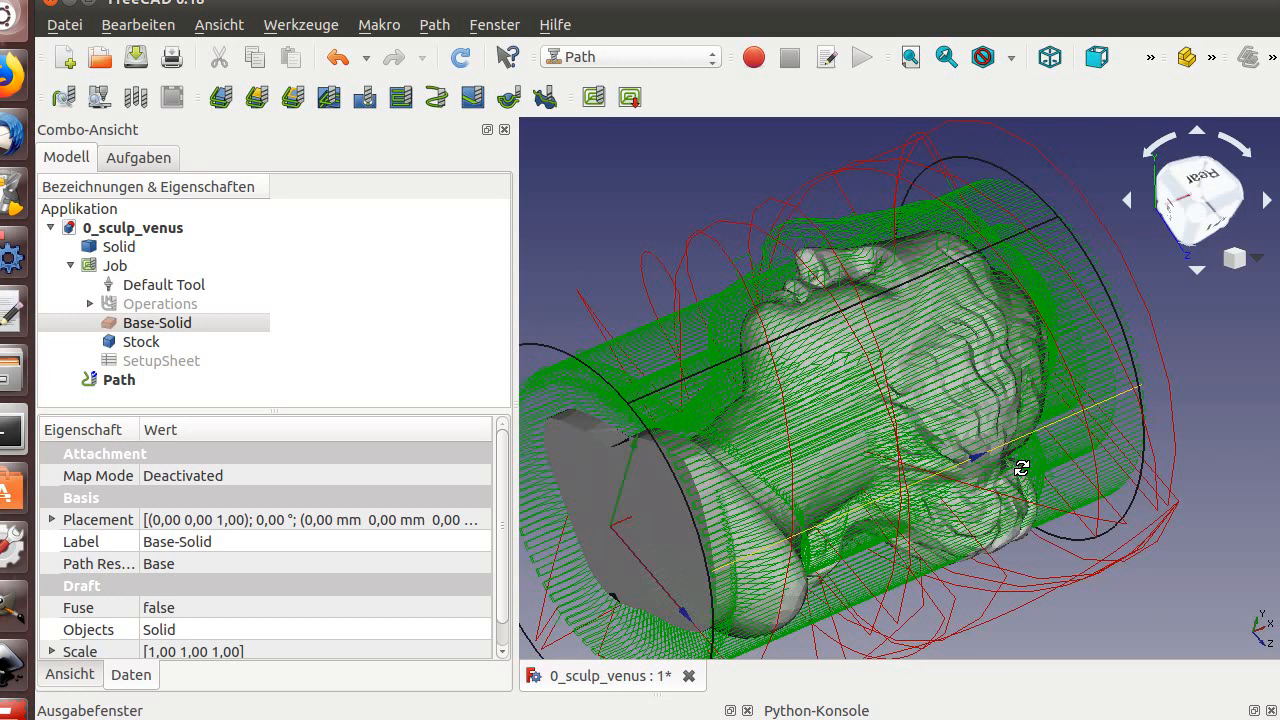
{"action": "mouse_move", "coordinate": [905, 430]}
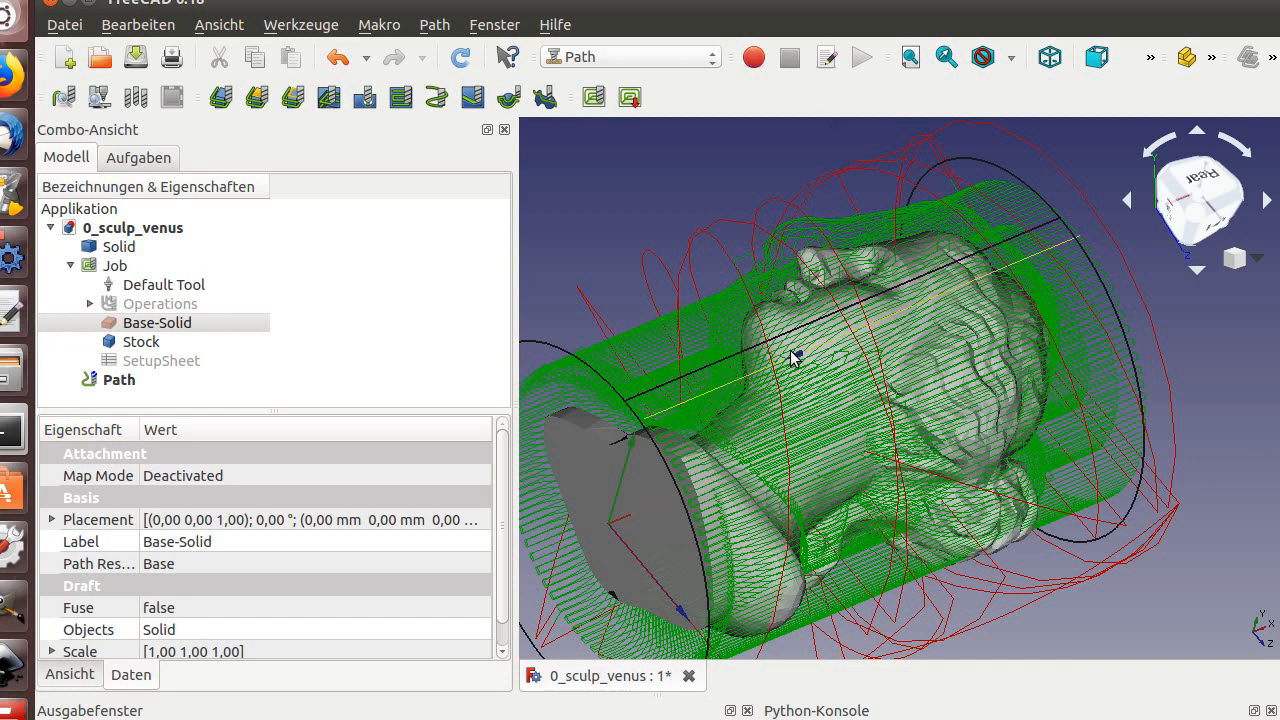
{"action": "left_click_drag", "start_coordinate": [790, 357], "coordinate": [857, 329]}
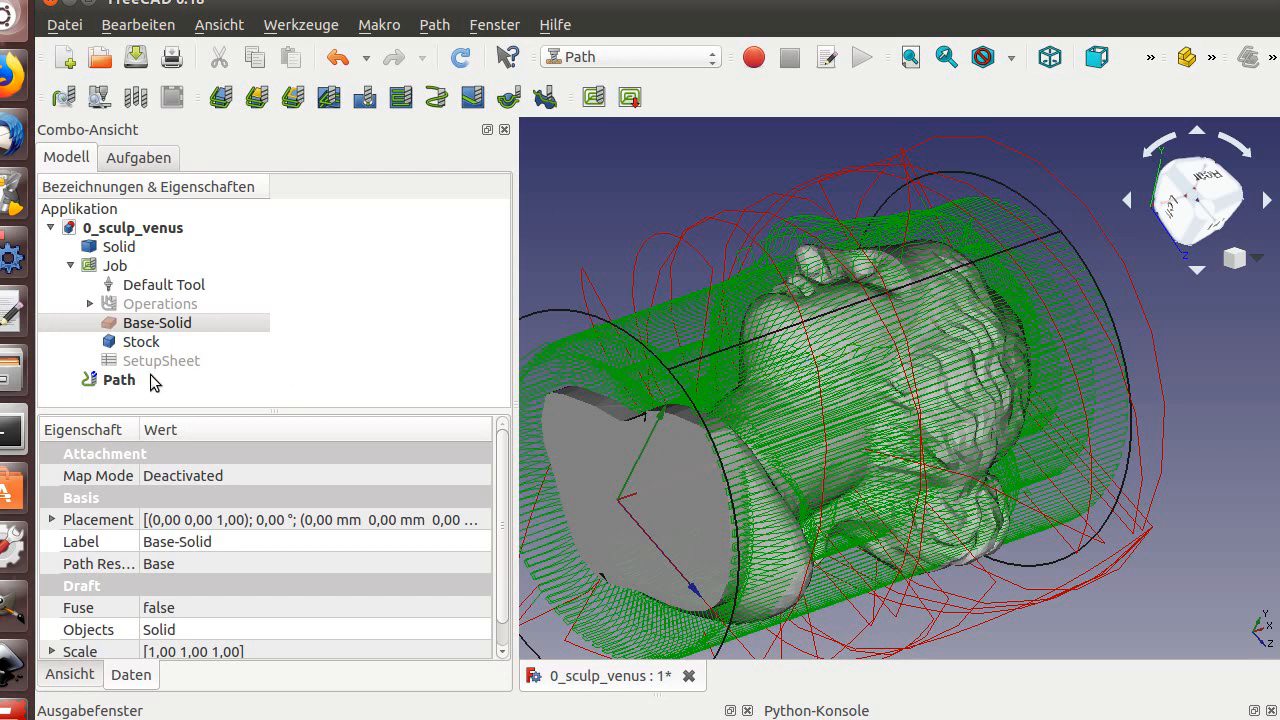
- Select the Path object to show its Placement and Label properties
{"action": "left_click", "coordinate": [118, 380]}
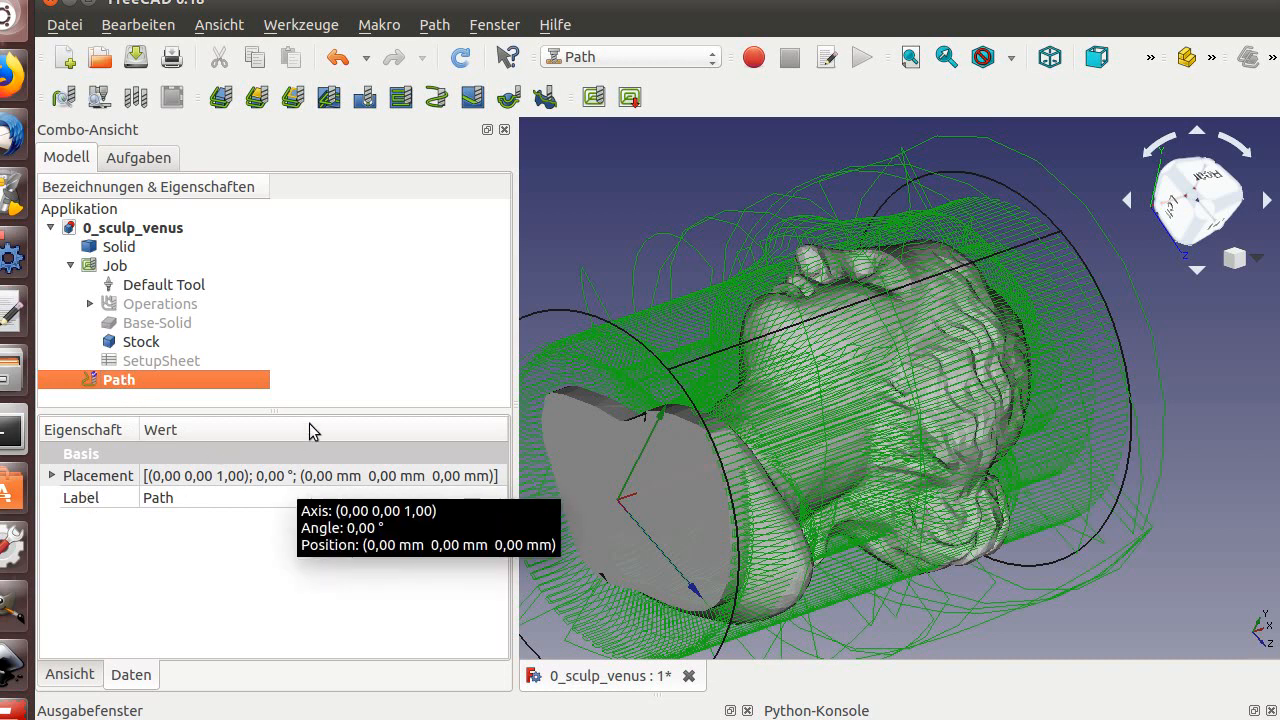
{"action": "mouse_move", "coordinate": [320, 368]}
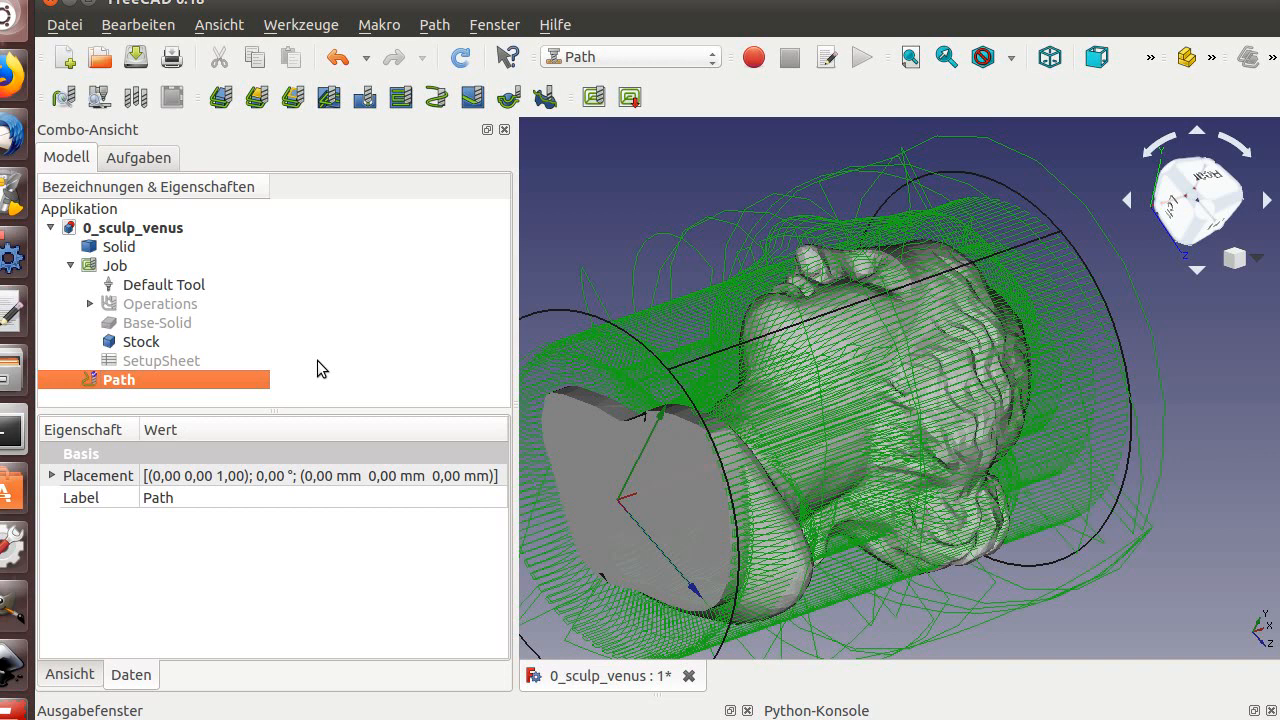